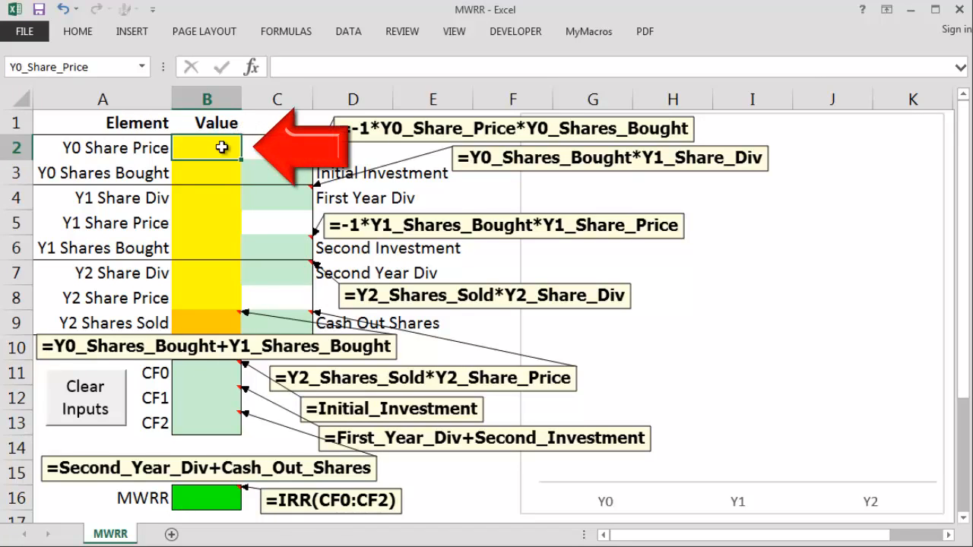
Step: Fill the MWRR inputs with example values: 70.36 price, 2 shares, 6.3 dividend, 74.5 price, 6.71
text(70.)
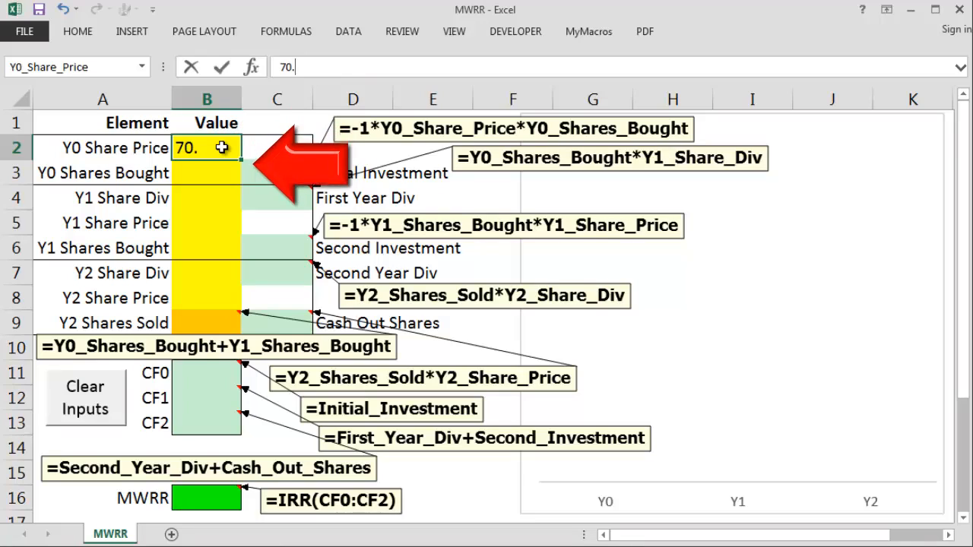
key(Enter)
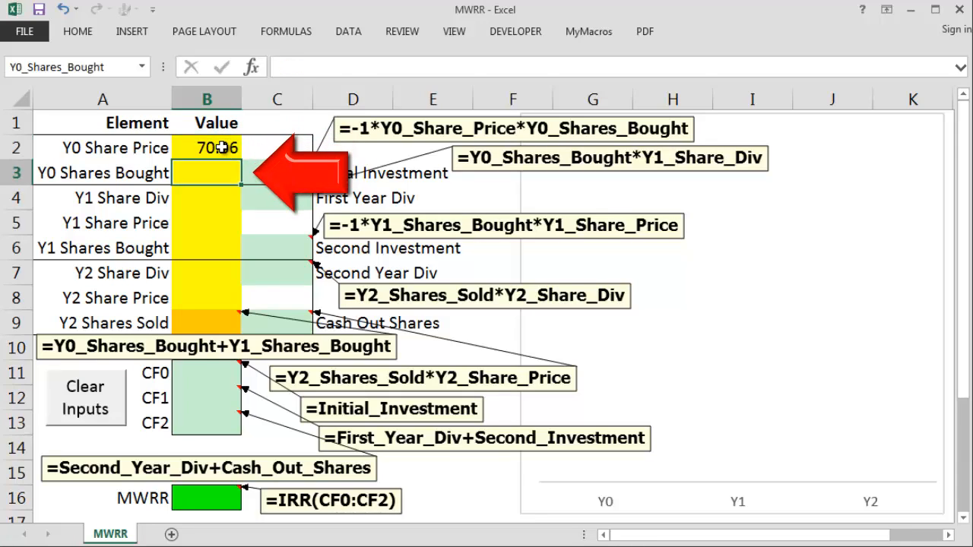
text(2)
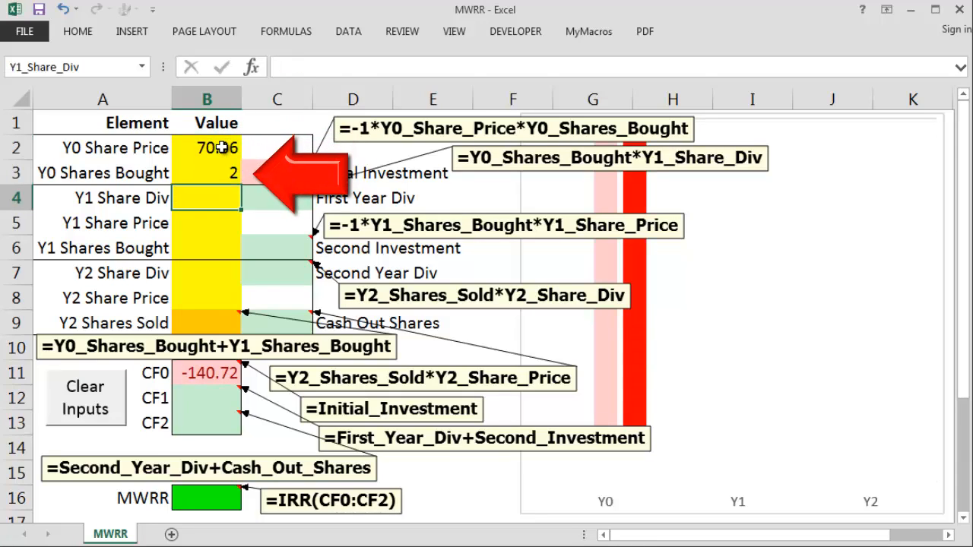
text(6.33)
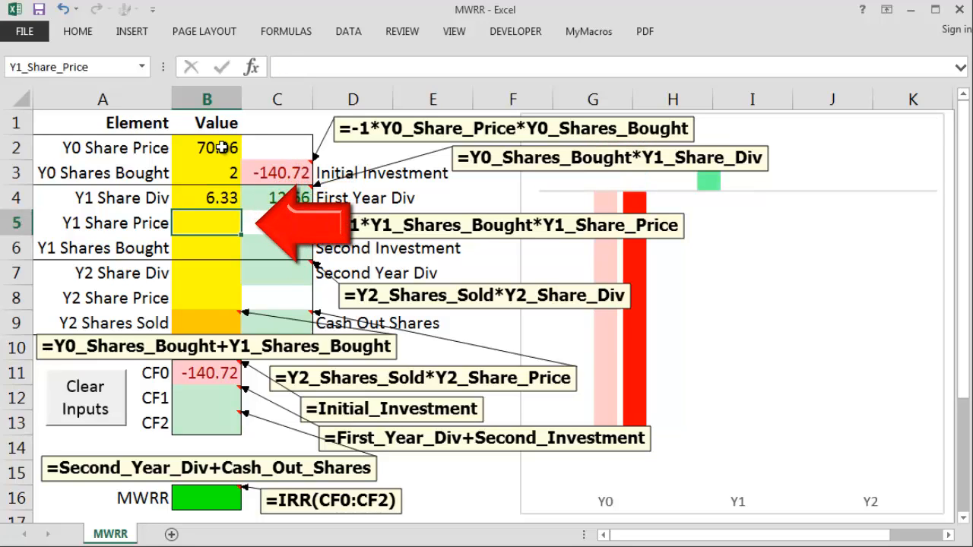
text(74.58)
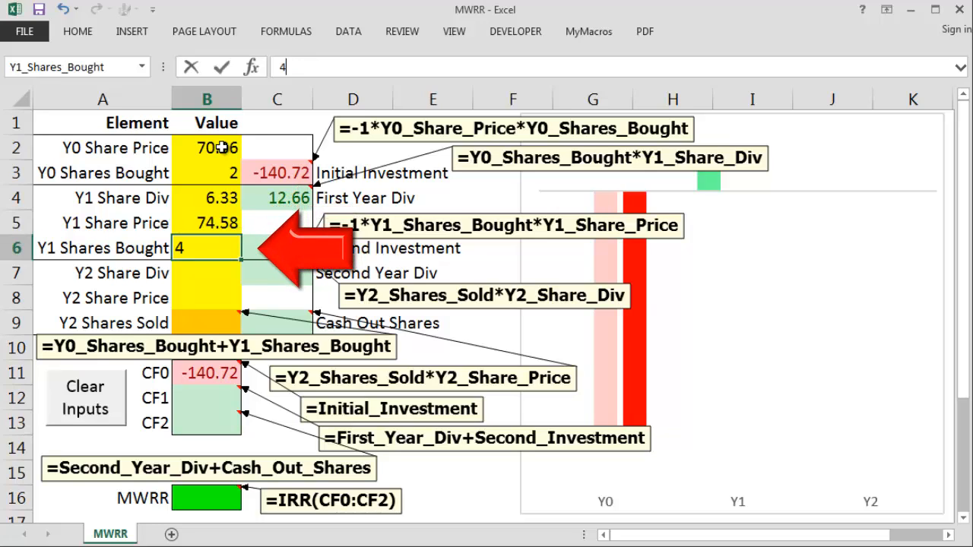
key(Enter)
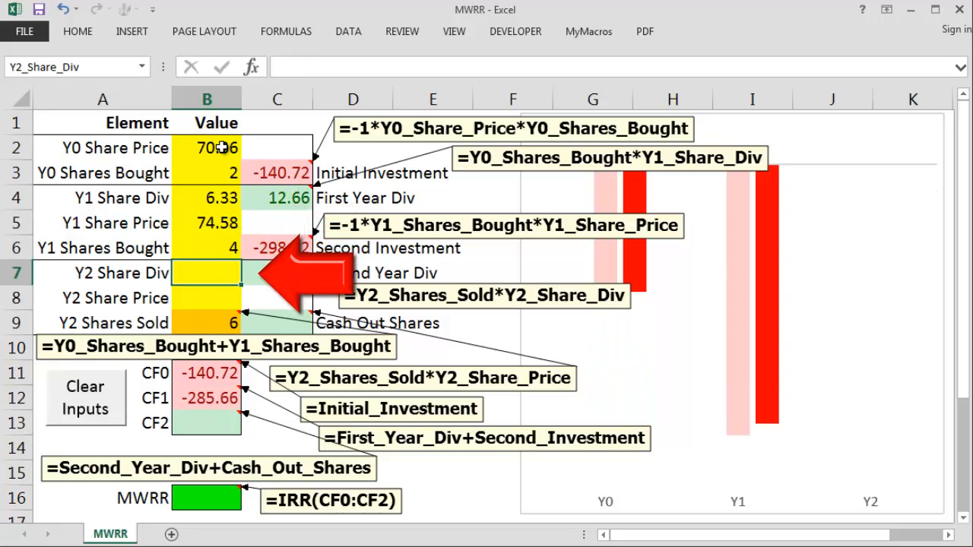
text(6.71)
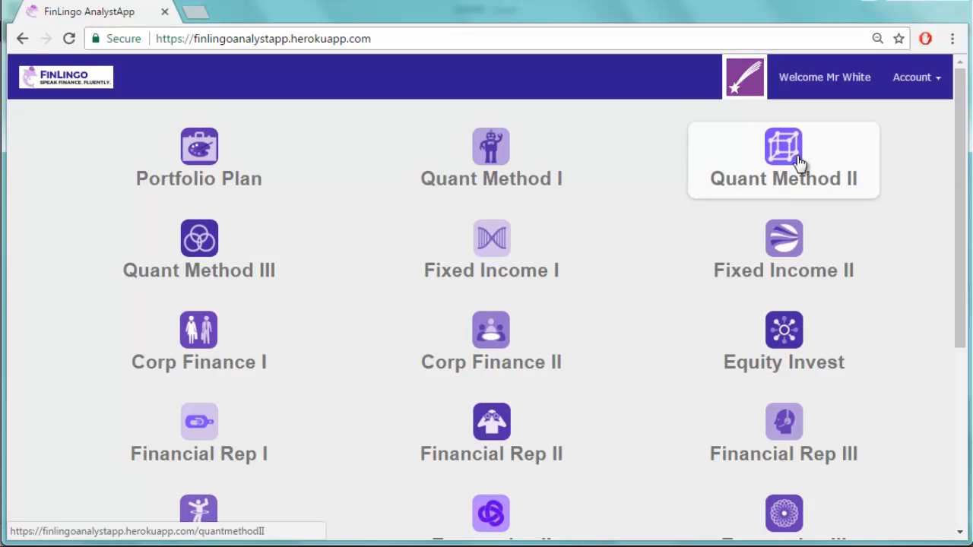
Step: Reach the Money Weight exercise under Quant Method II in FinLingo
click(782, 146)
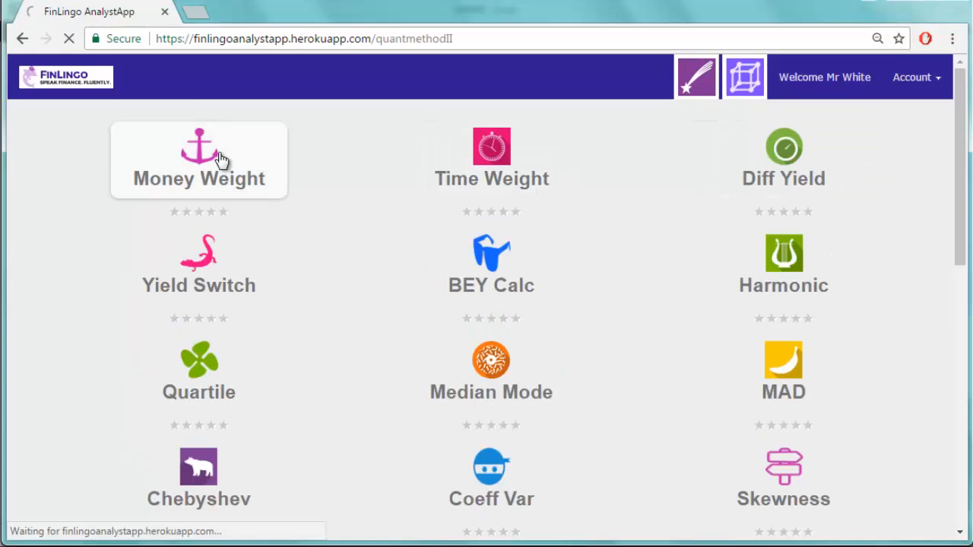
click(198, 155)
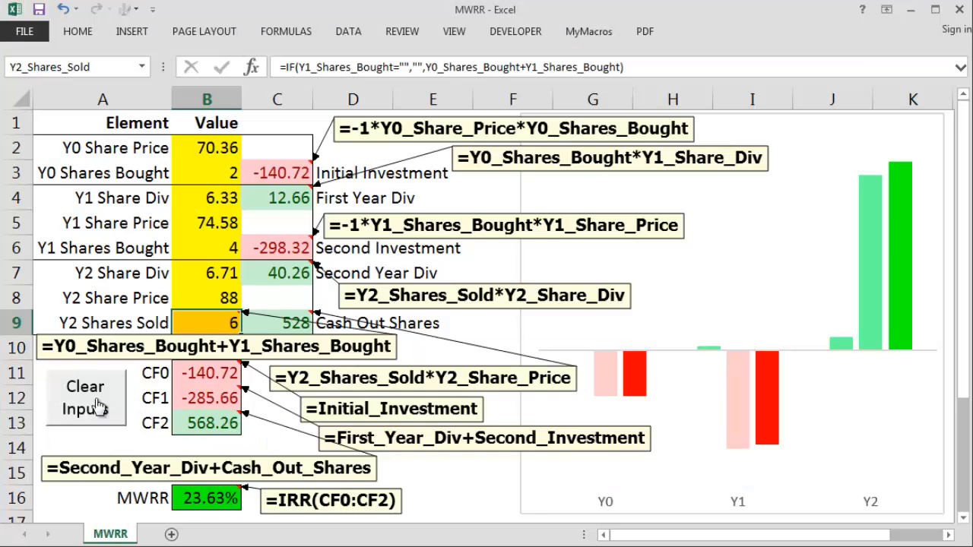
Step: Clear the example inputs and enter the question's figures (21.81 price, 4 shares, 1.31 dividend, 25.74, 5, 9)
click(85, 393)
text(4)
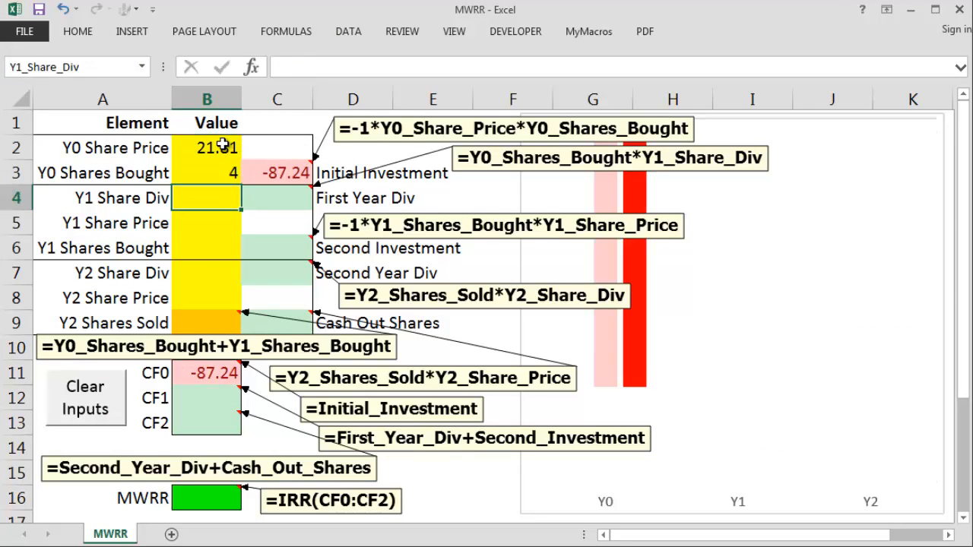
text(25.74)
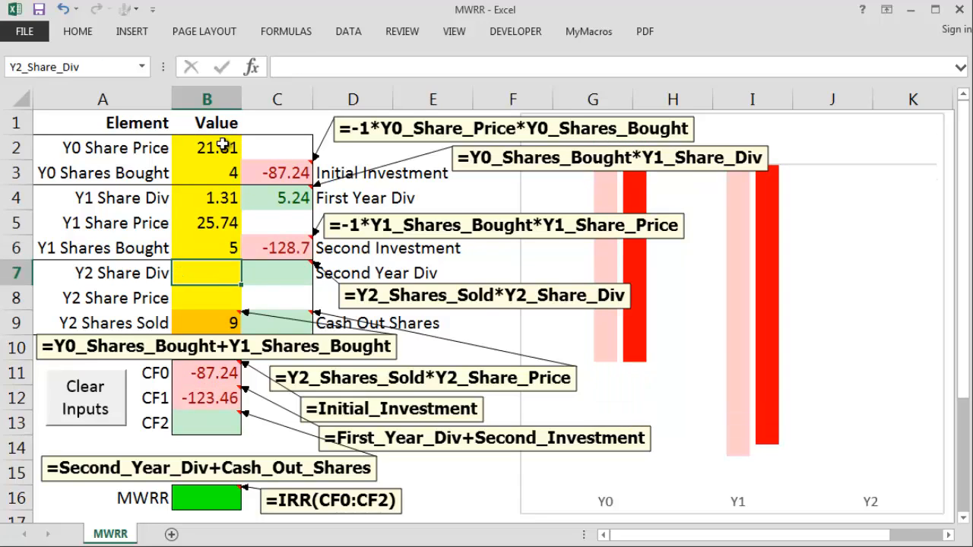
text(3)
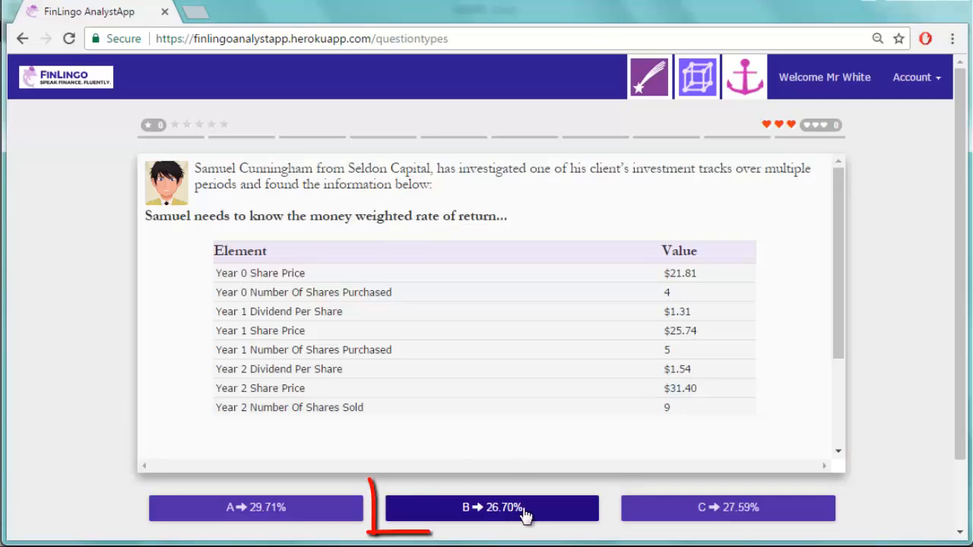
Step: Answer B, 26.70%, as the money-weighted return and see it marked correct
click(492, 506)
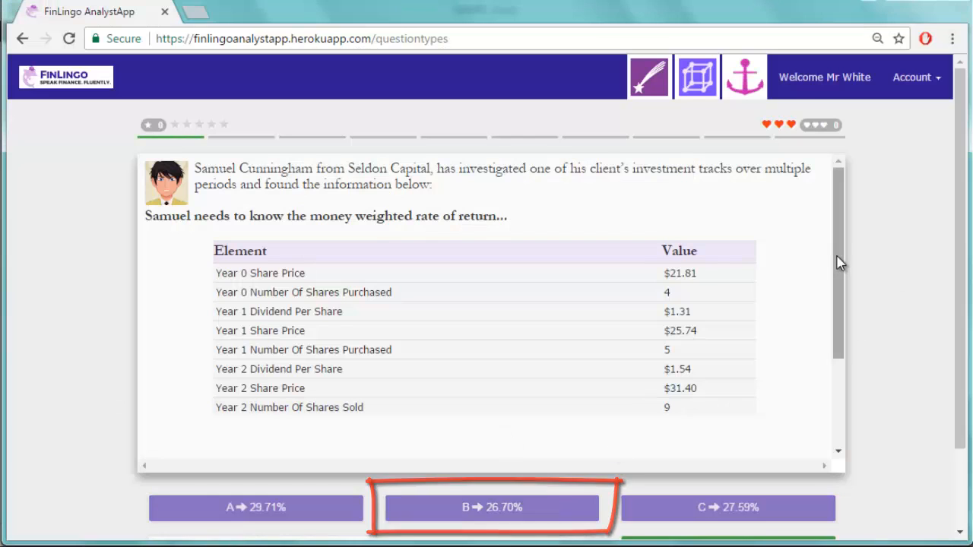
click(491, 507)
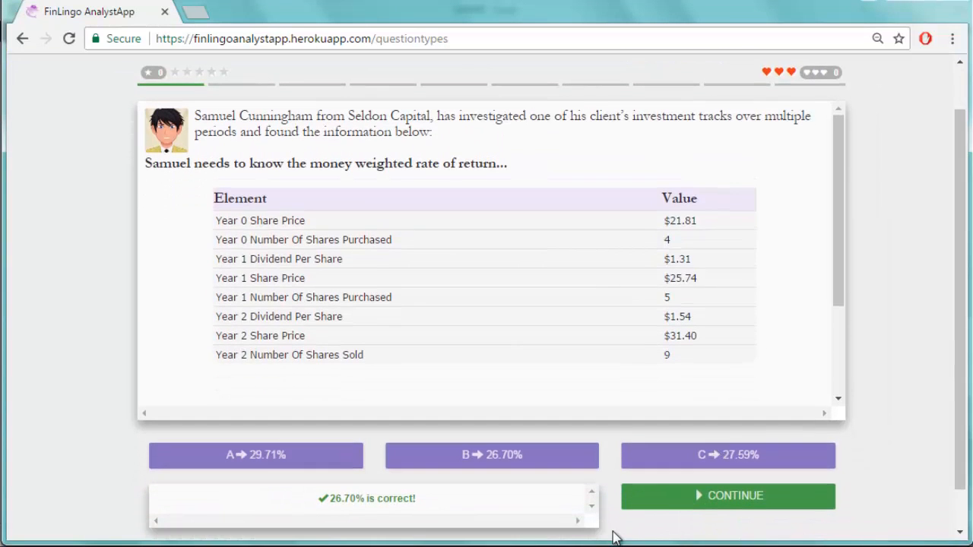